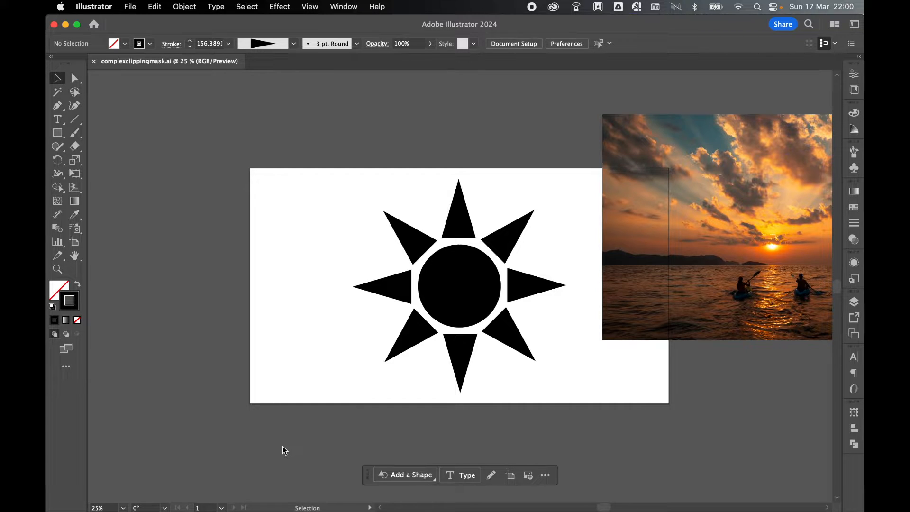
{"action": "mouse_move", "coordinate": [475, 249]}
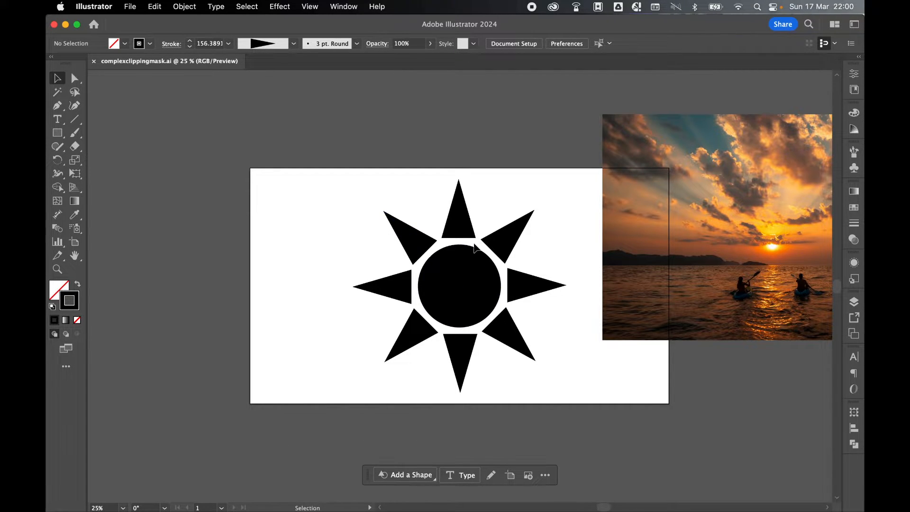
{"action": "mouse_move", "coordinate": [464, 285]}
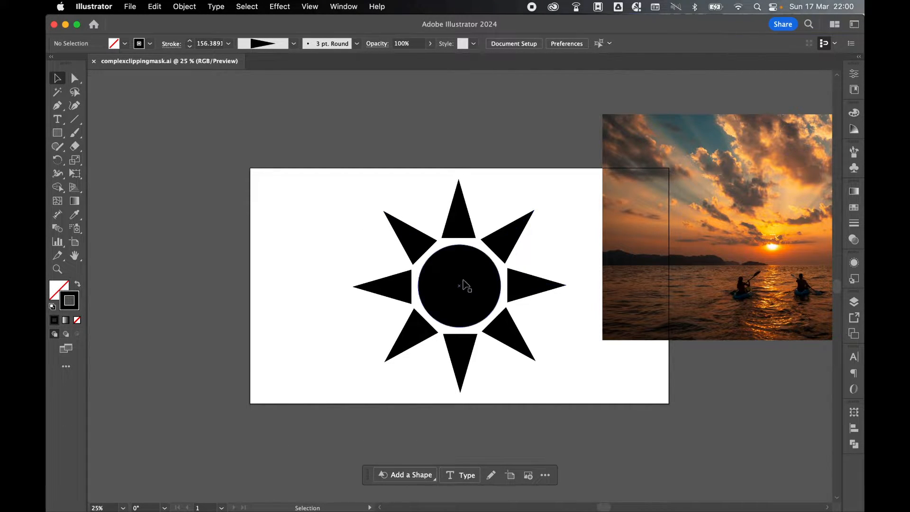
{"action": "mouse_move", "coordinate": [159, 114]}
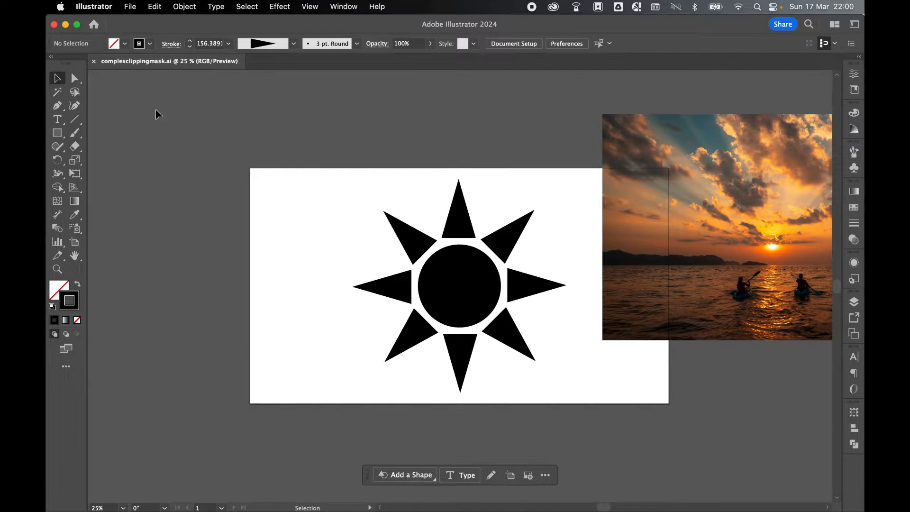
Select the sun shape and horizontally center the sunset photo on it
{"action": "left_click", "coordinate": [458, 284]}
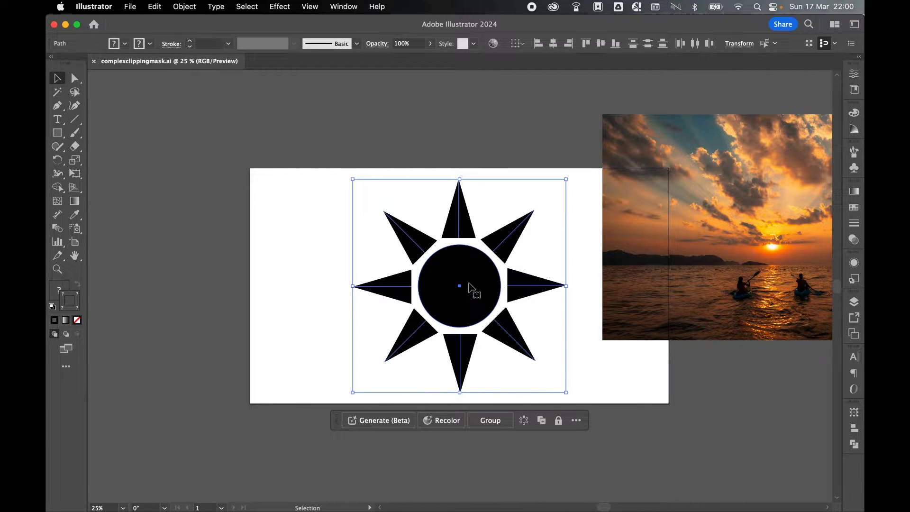
{"action": "left_click", "coordinate": [489, 420]}
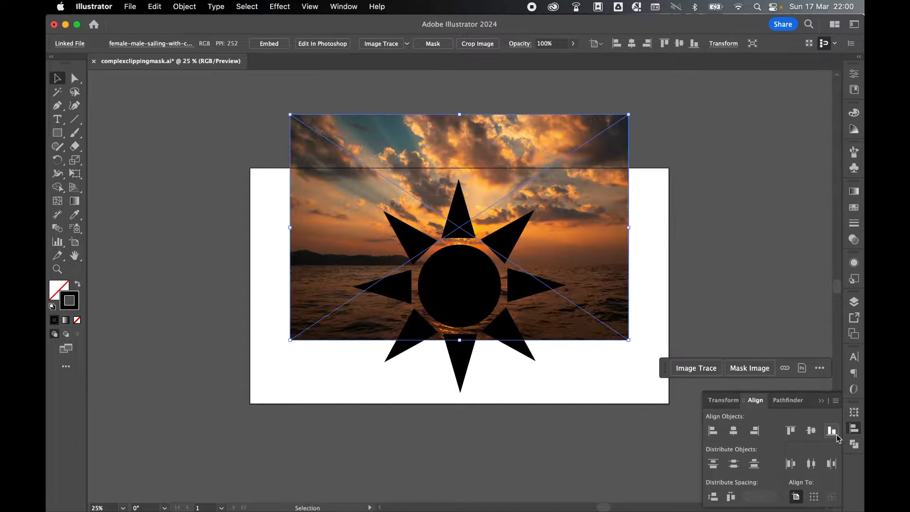
Vertically center the photo behind the sun, then make a clipping mask from both
{"action": "left_click", "coordinate": [406, 135]}
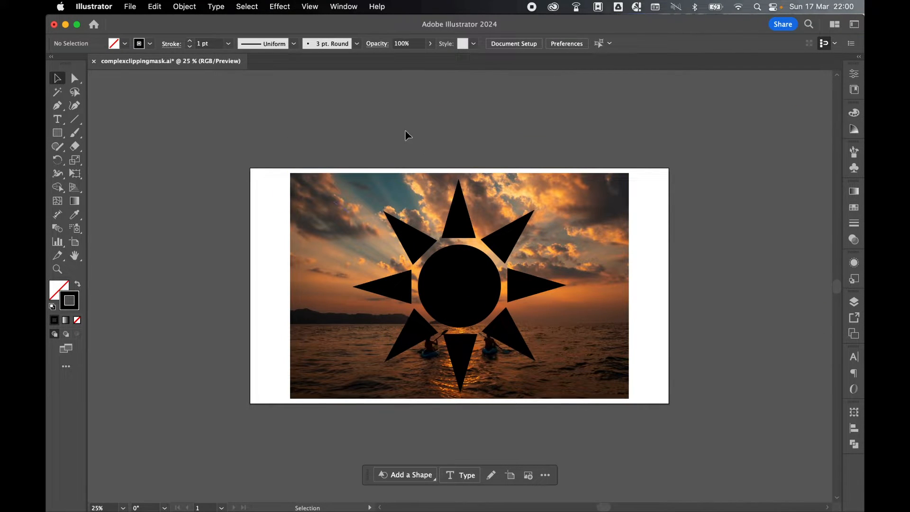
{"action": "left_click", "coordinate": [184, 7]}
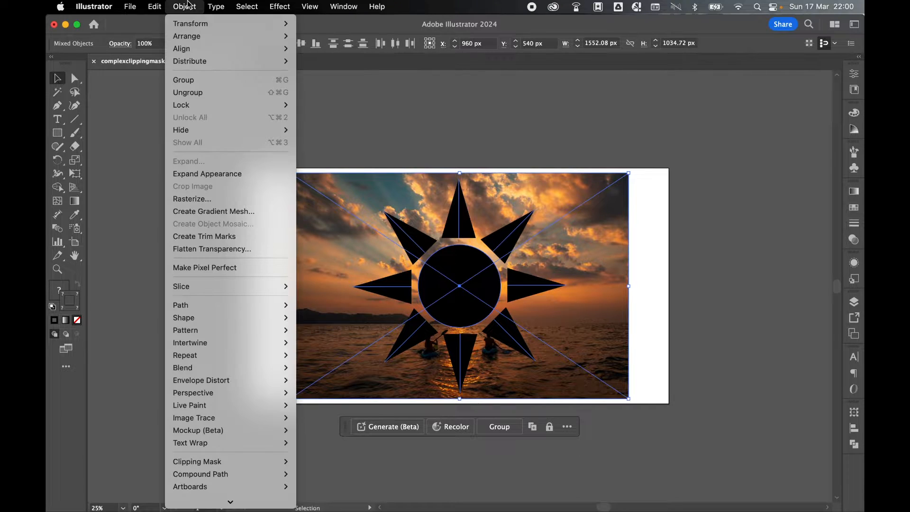
{"action": "left_click", "coordinate": [197, 461]}
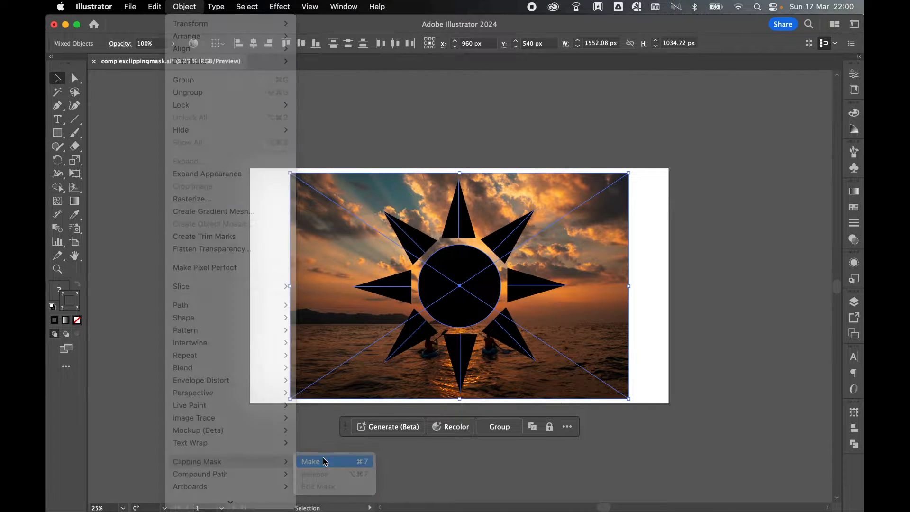
{"action": "left_click", "coordinate": [310, 461]}
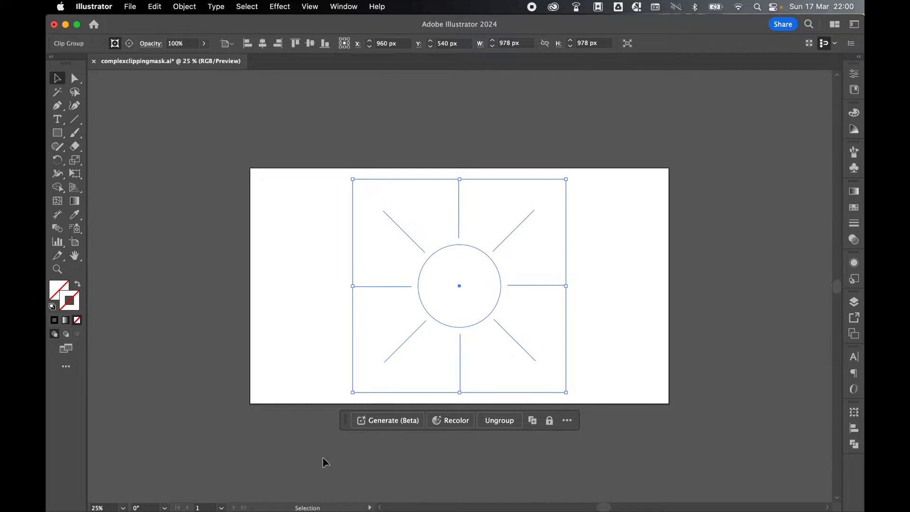
Undo the clipping mask and the photo's move with two Cmd+Z presses
{"action": "key", "text": "cmd+z"}
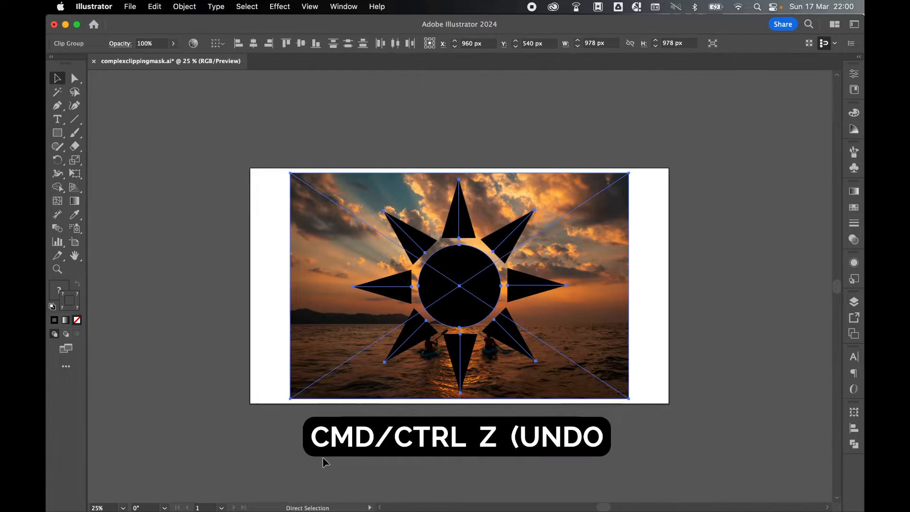
{"action": "key", "text": "cmd+z"}
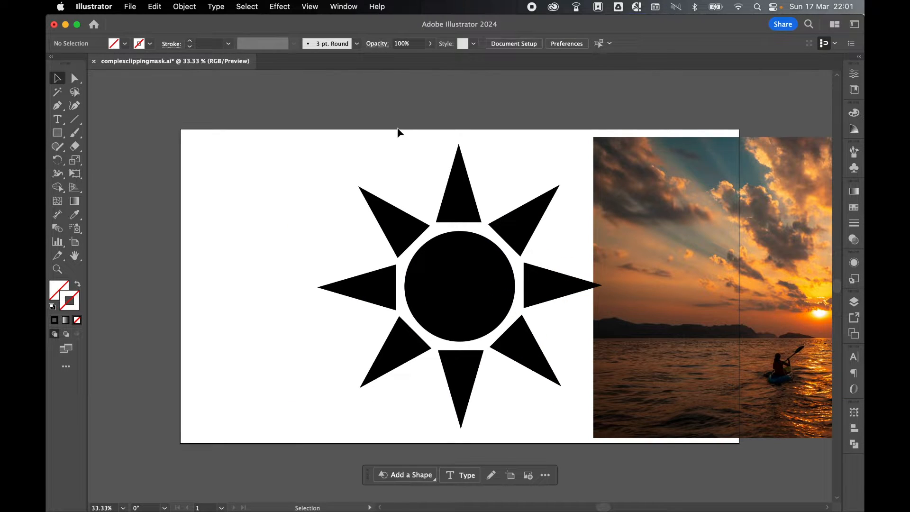
{"action": "mouse_move", "coordinate": [398, 208]}
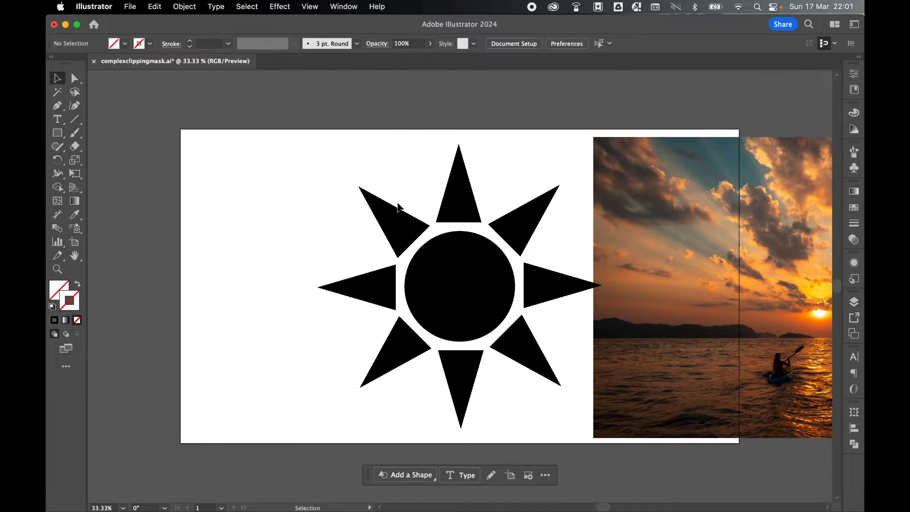
Ungroup the sun, expand its triangles and circle into black-filled shapes, then deselect
{"action": "right_click", "coordinate": [397, 208]}
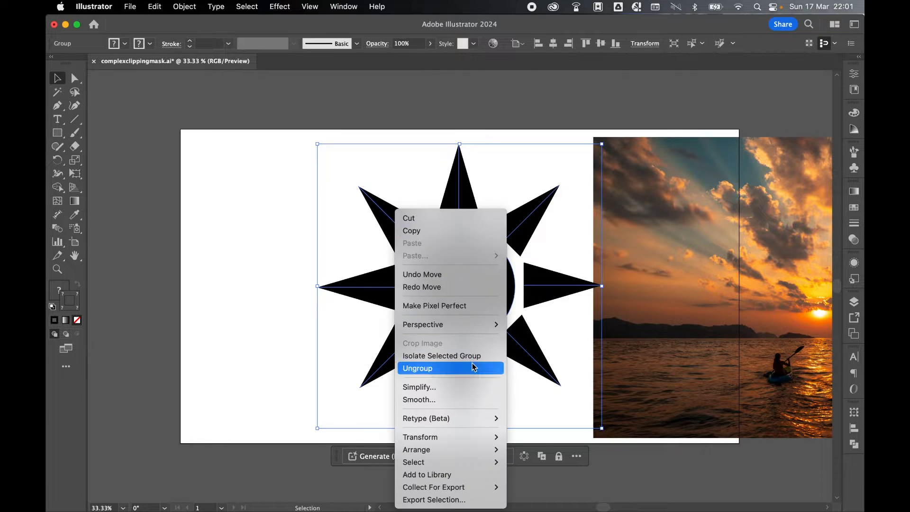
{"action": "left_click", "coordinate": [417, 367]}
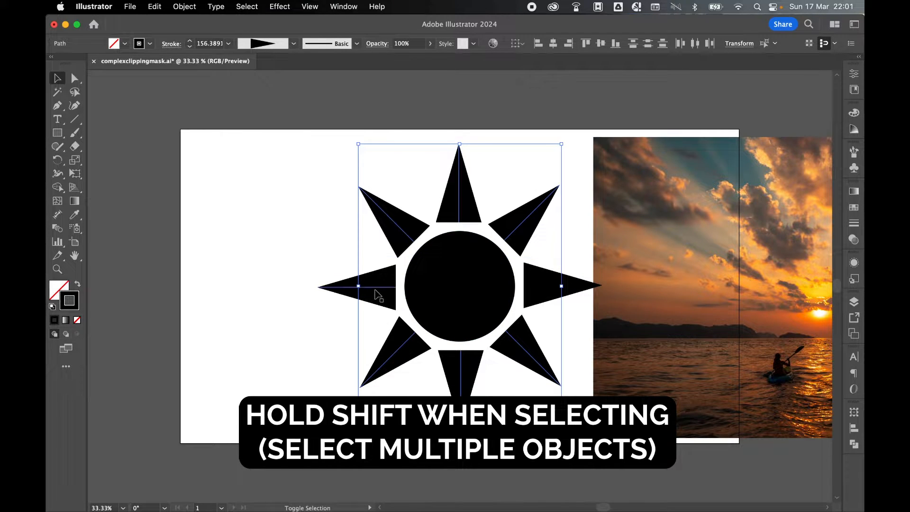
{"action": "left_click", "coordinate": [184, 7]}
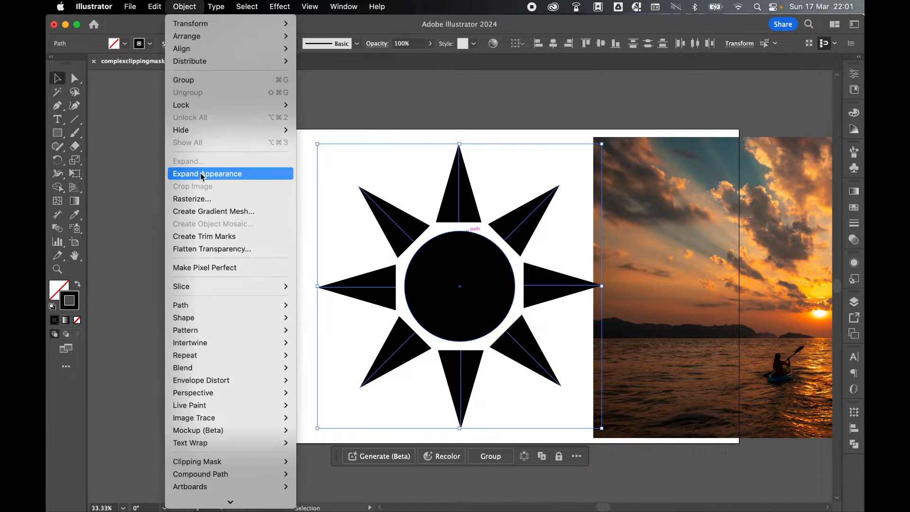
{"action": "left_click", "coordinate": [207, 173]}
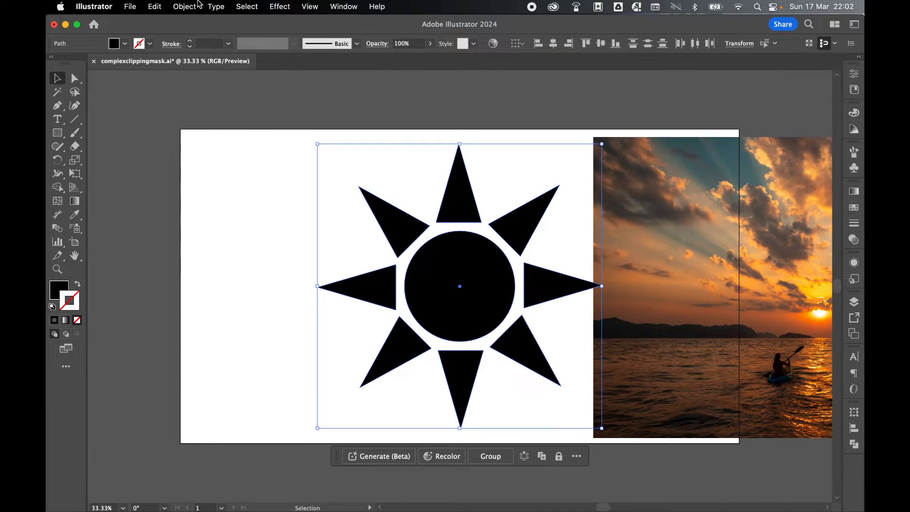
{"action": "left_click", "coordinate": [403, 166]}
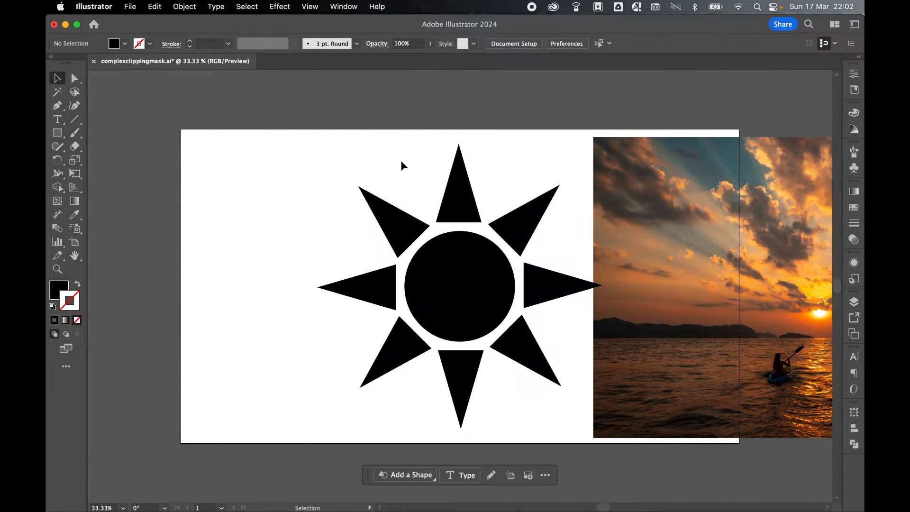
Combine all the sun's pieces into one compound path and deselect it
{"action": "left_click", "coordinate": [458, 284]}
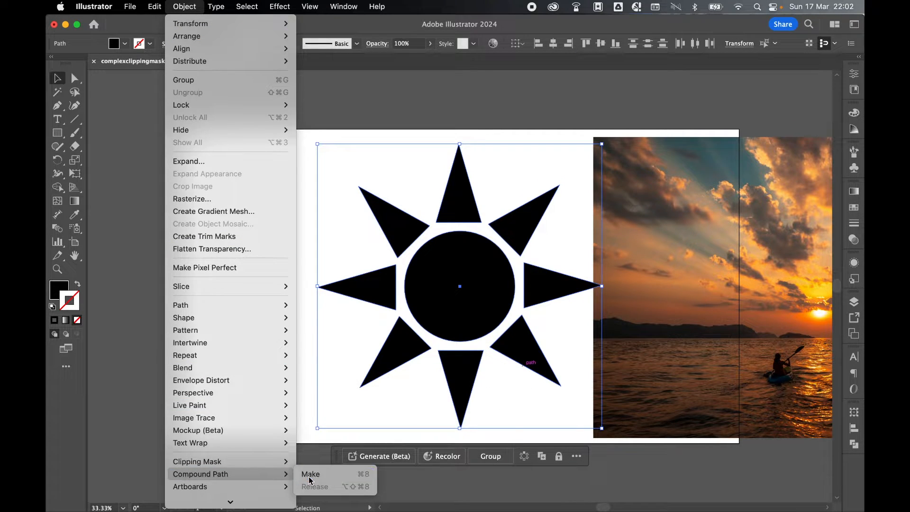
{"action": "left_click", "coordinate": [310, 474]}
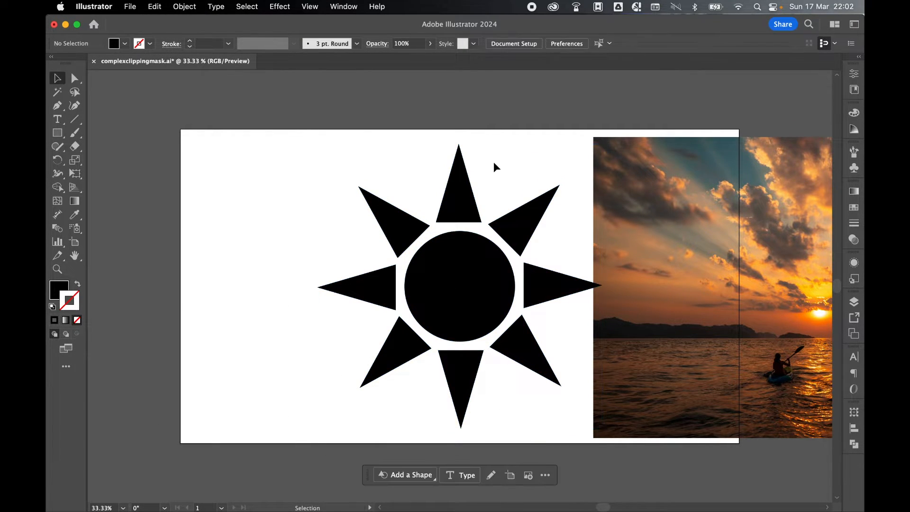
{"action": "left_click", "coordinate": [665, 284]}
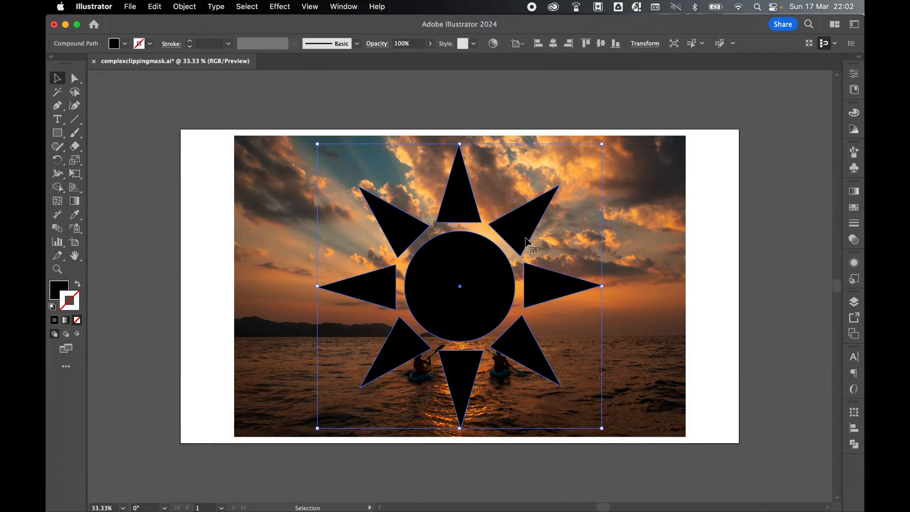
Put the photo behind the sun, select both, and make a clipping mask
{"action": "right_click", "coordinate": [530, 249]}
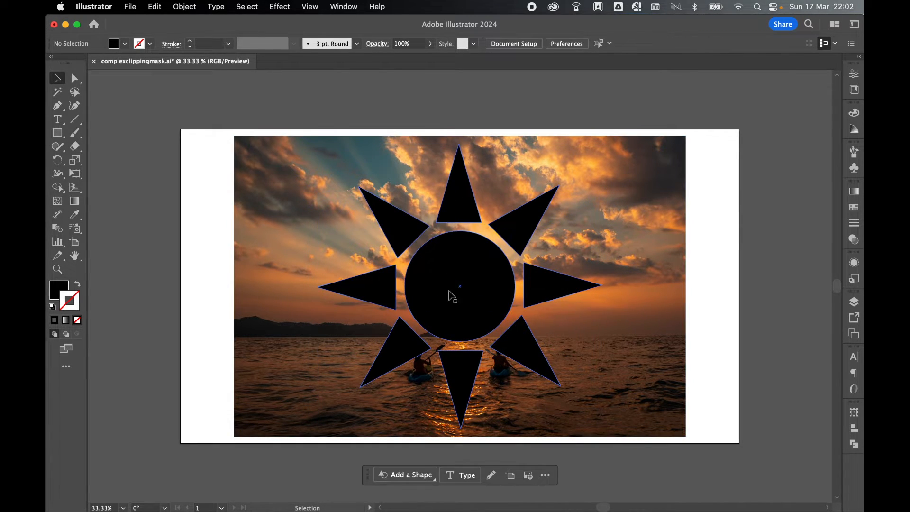
{"action": "mouse_move", "coordinate": [458, 256]}
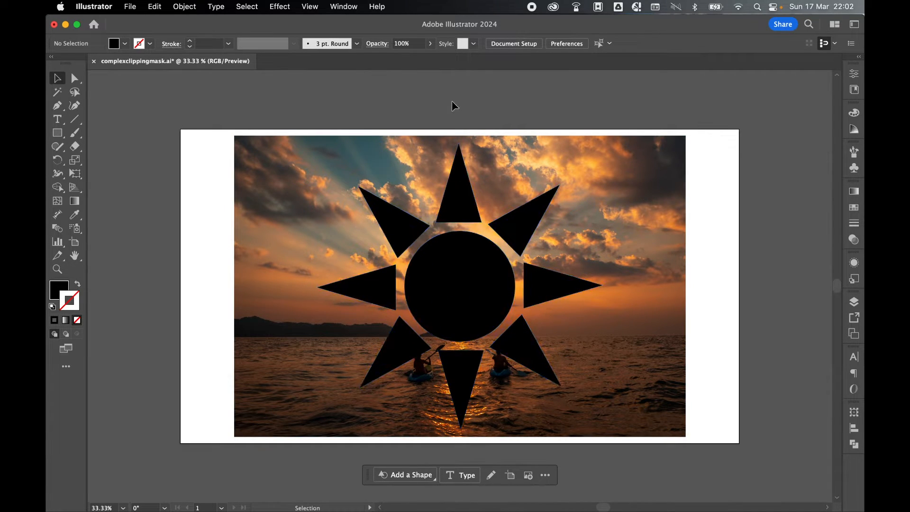
{"action": "left_click", "coordinate": [184, 6]}
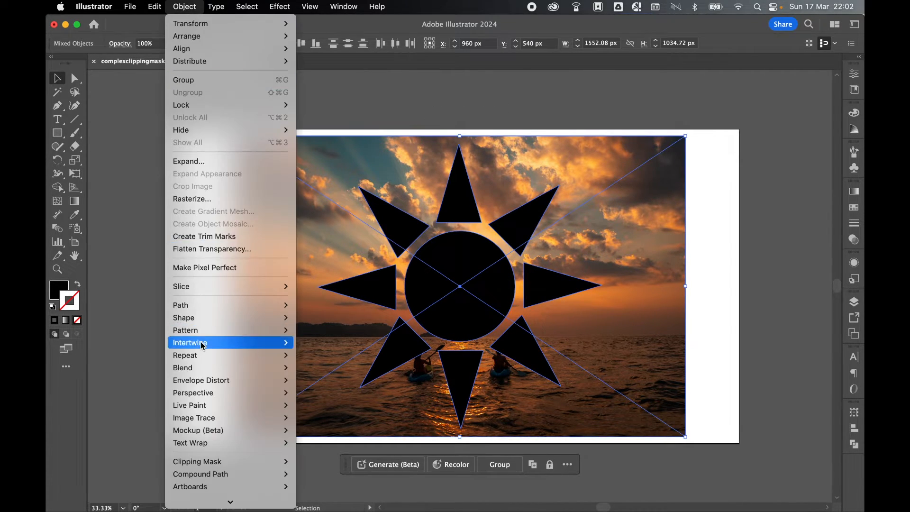
{"action": "left_click", "coordinate": [196, 461]}
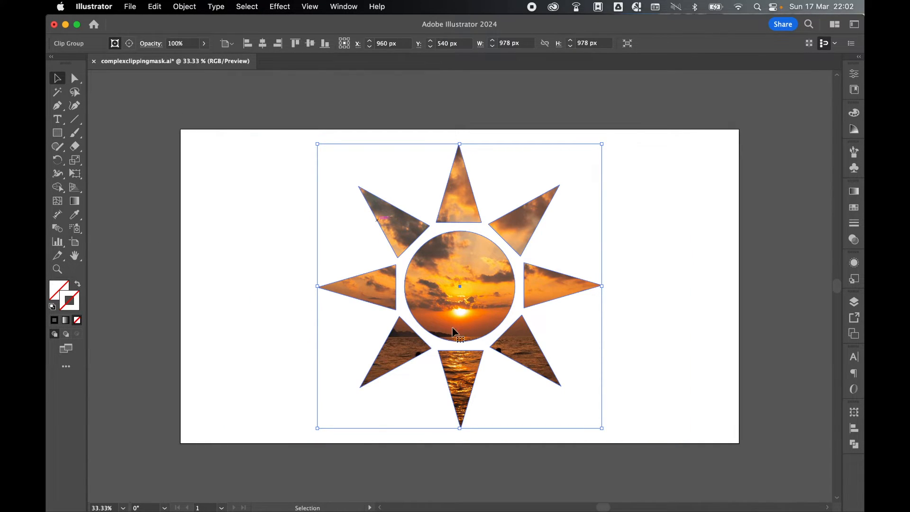
Isolate the clip group to reposition the photo, then exit isolation mode
{"action": "double_click", "coordinate": [458, 285]}
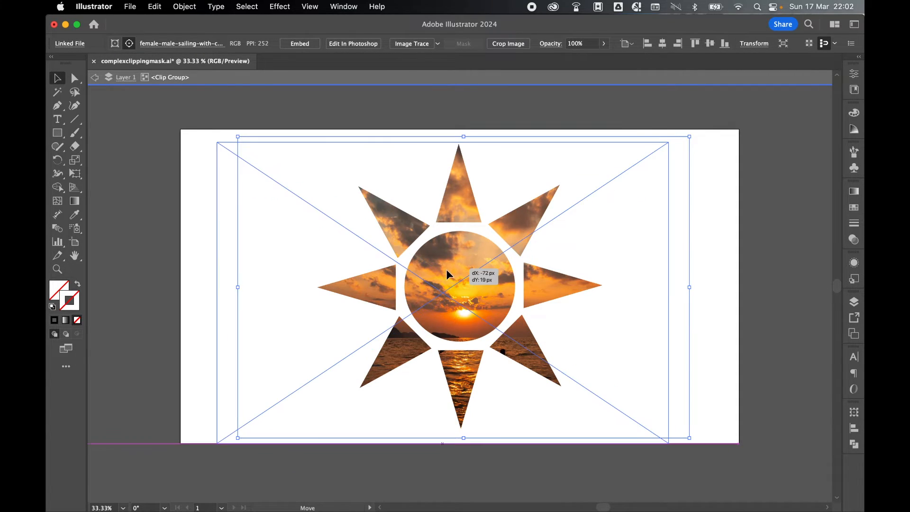
{"action": "left_click", "coordinate": [308, 144]}
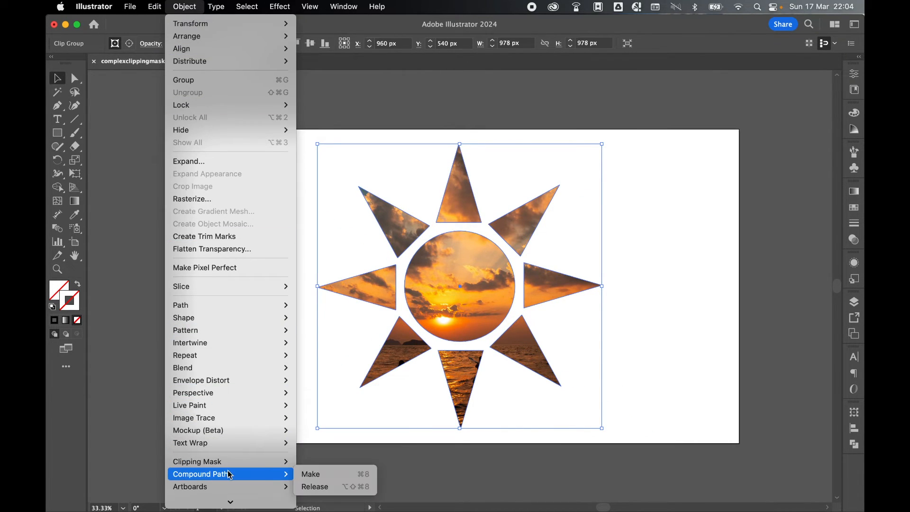
Release the clipping mask and deselect everything
{"action": "left_click", "coordinate": [311, 474]}
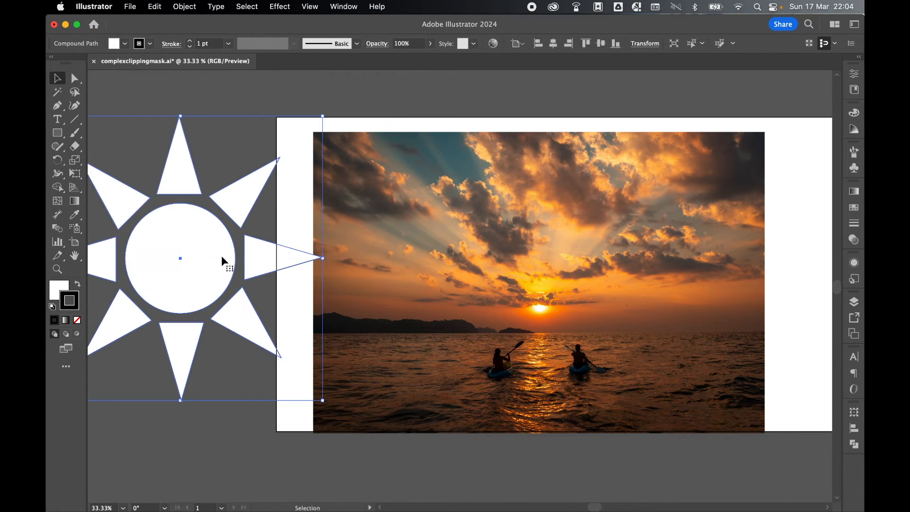
{"action": "left_click", "coordinate": [248, 144]}
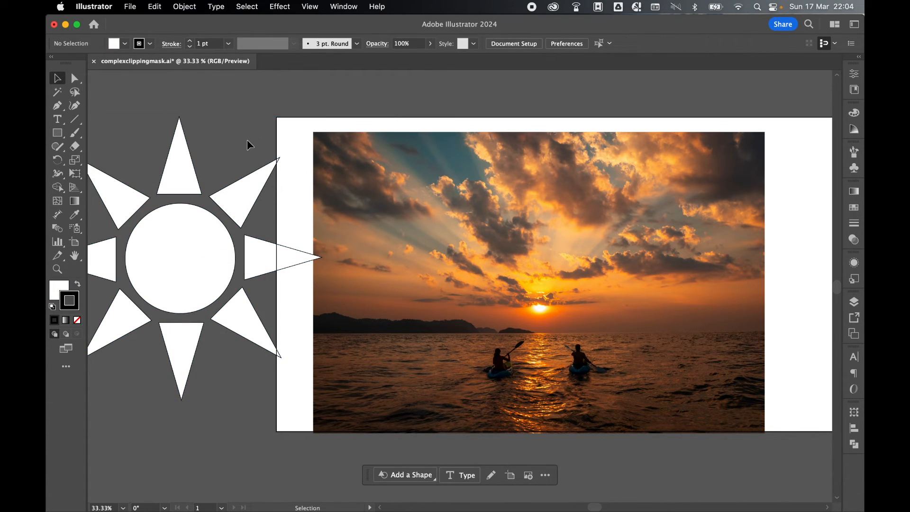